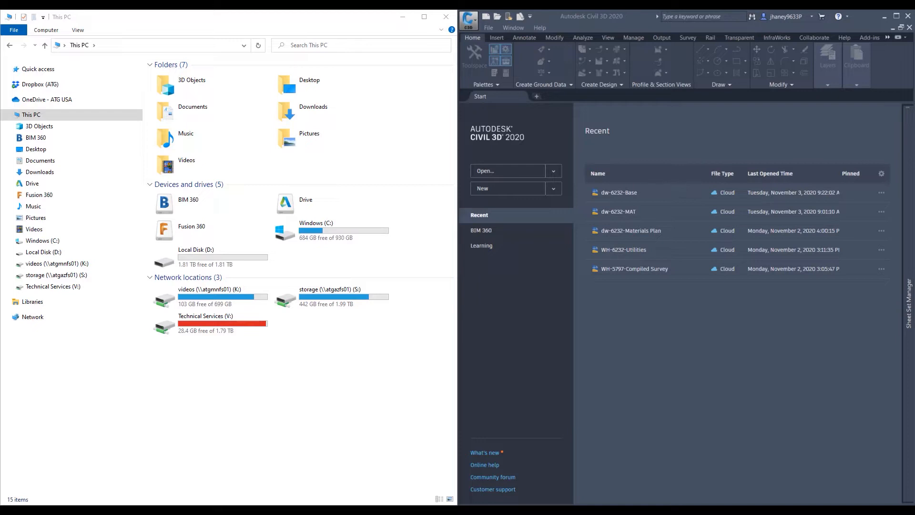
mouse_move(668, 177)
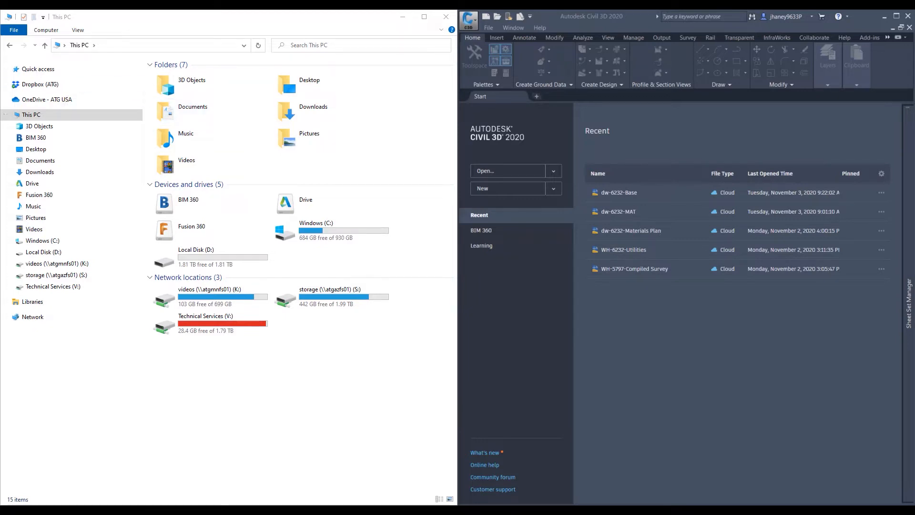
mouse_move(361, 322)
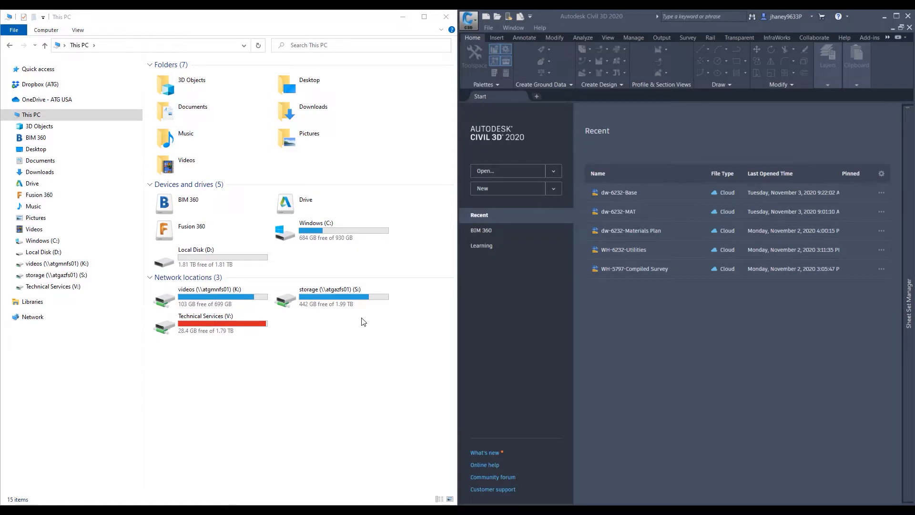
mouse_move(382, 313)
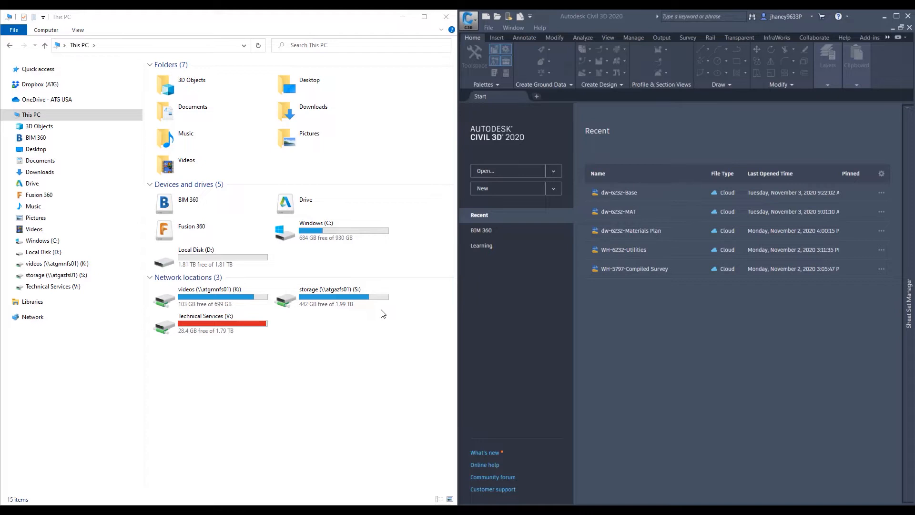
mouse_move(384, 377)
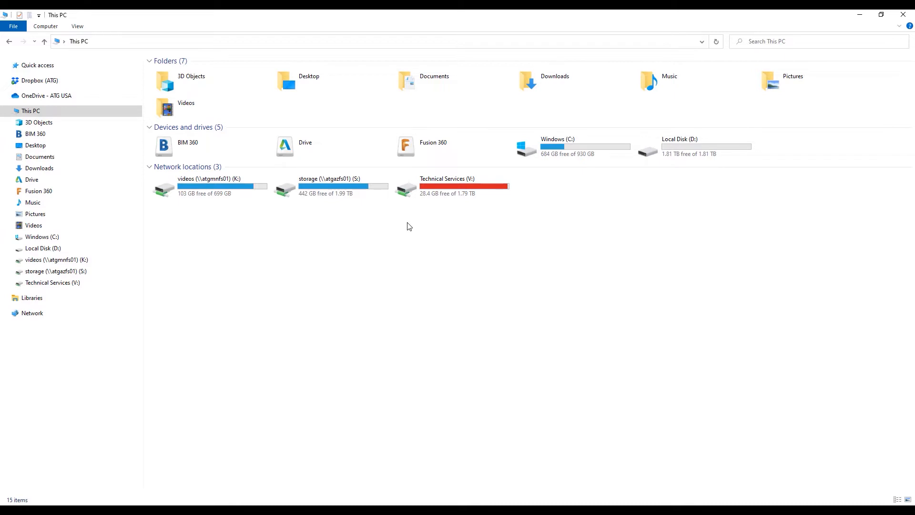
Step: Browse File Explorer through BIM 360 > ATG USA > Design Workshop demo to Project Files
click(193, 146)
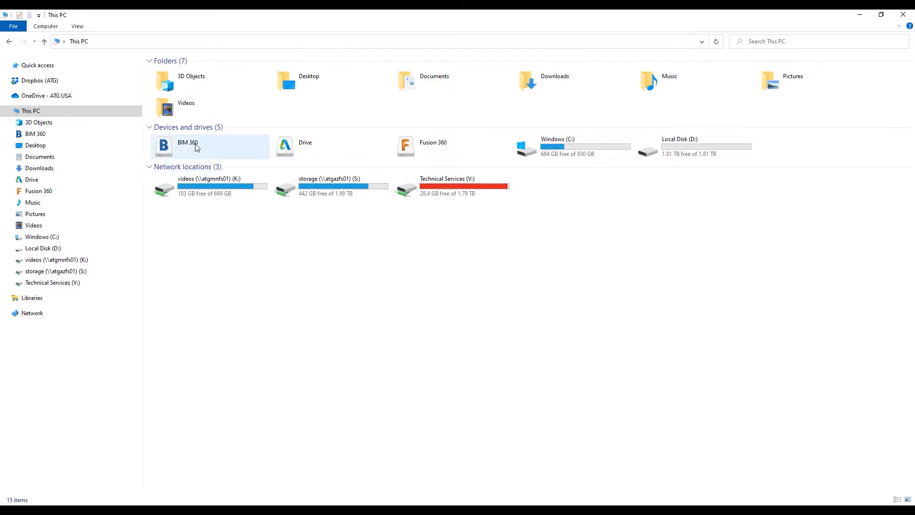
click(209, 146)
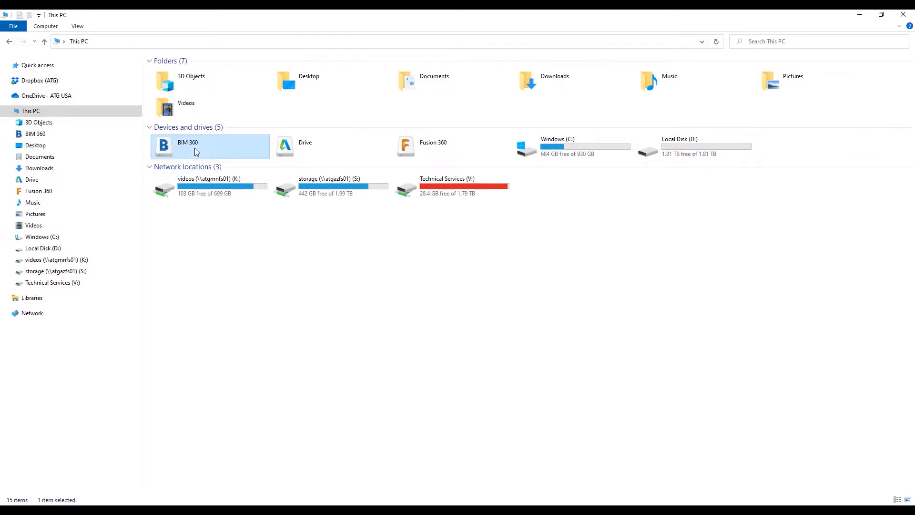
double_click(188, 143)
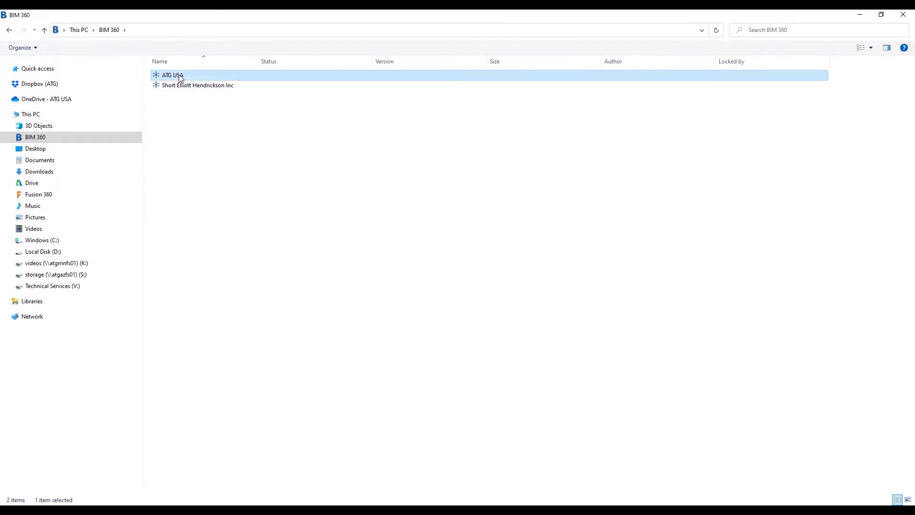
double_click(172, 75)
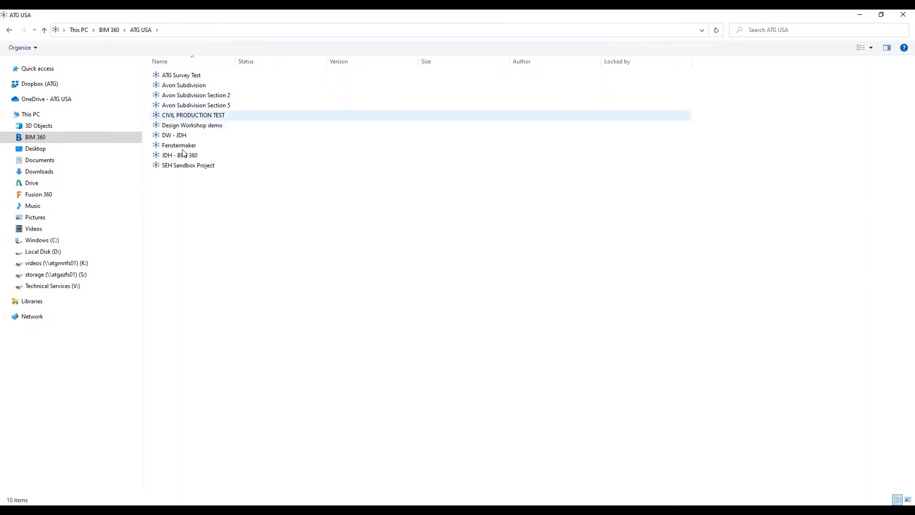
click(193, 125)
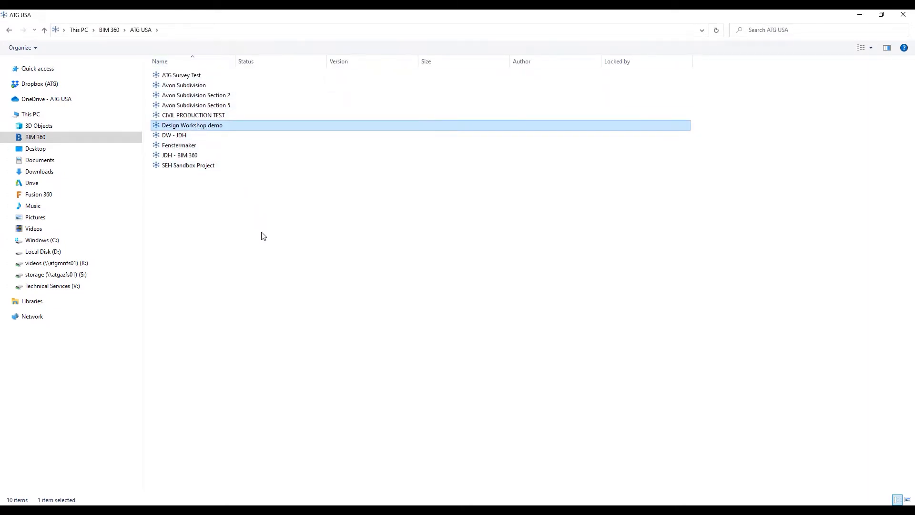
double_click(192, 125)
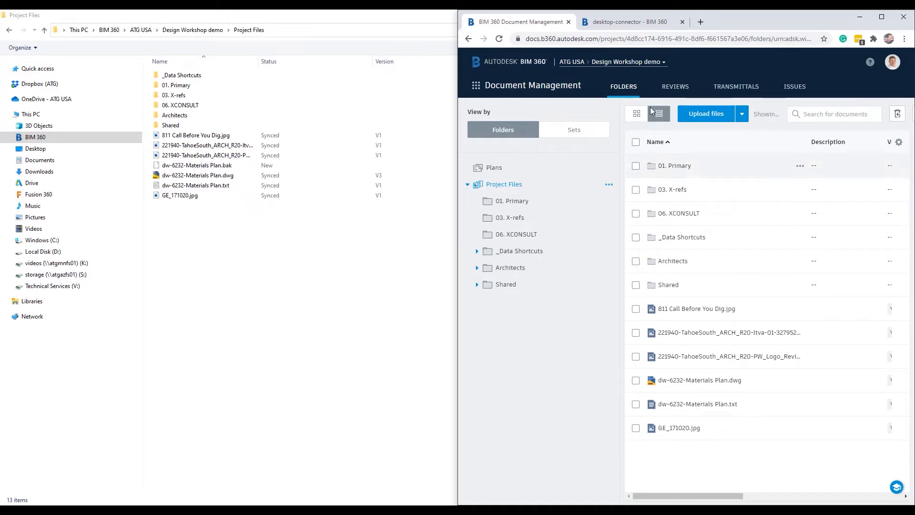
Step: Close the Desktop Connector browser page
click(628, 21)
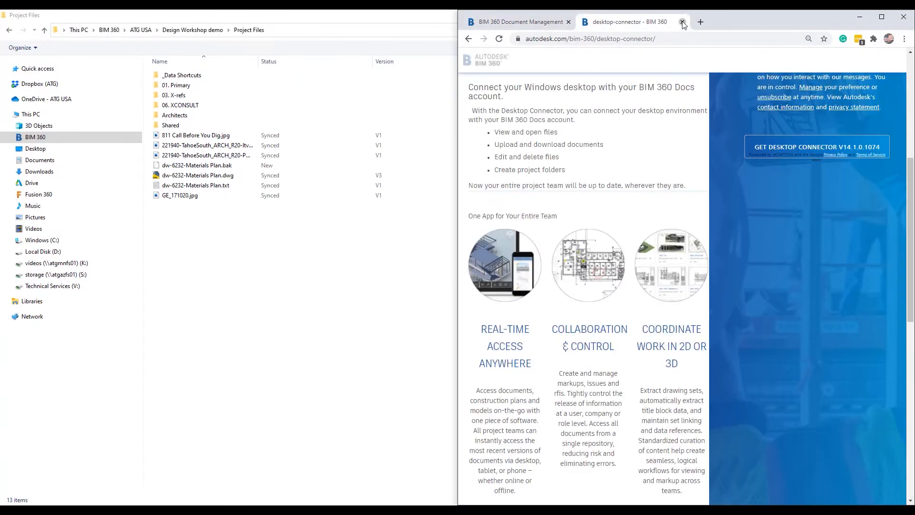
click(681, 22)
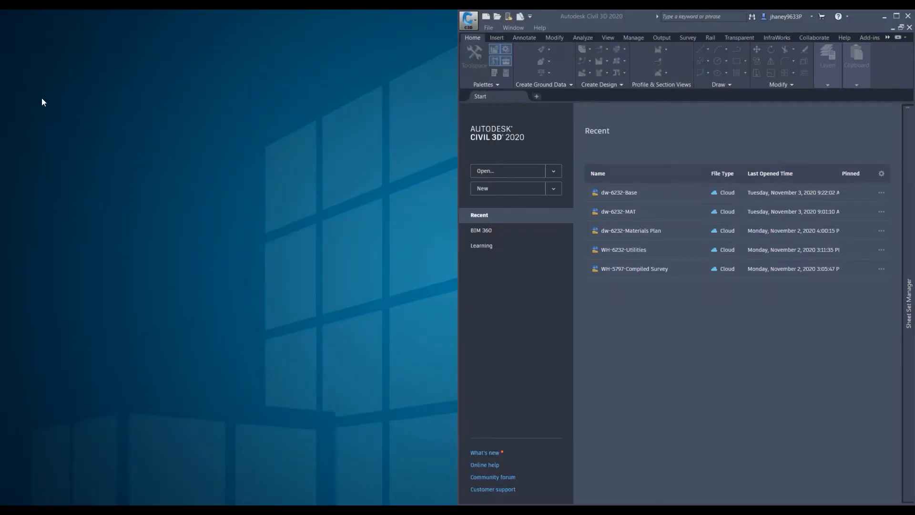
Step: Maximize Civil 3D, show its BIM 360 projects, and start opening a drawing
click(896, 16)
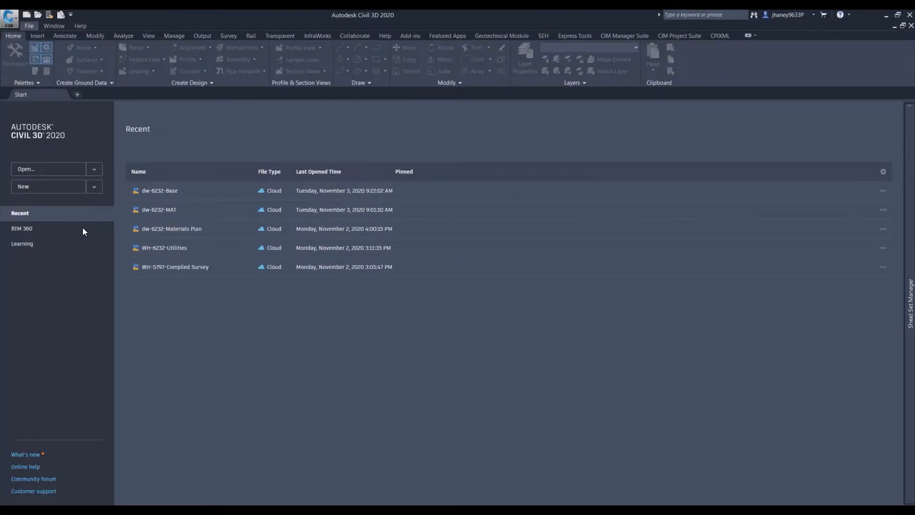
click(21, 229)
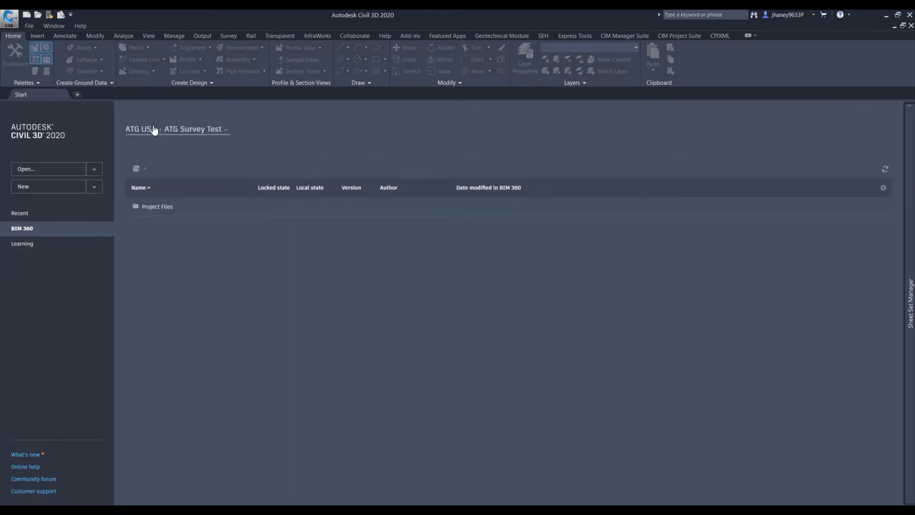
click(192, 129)
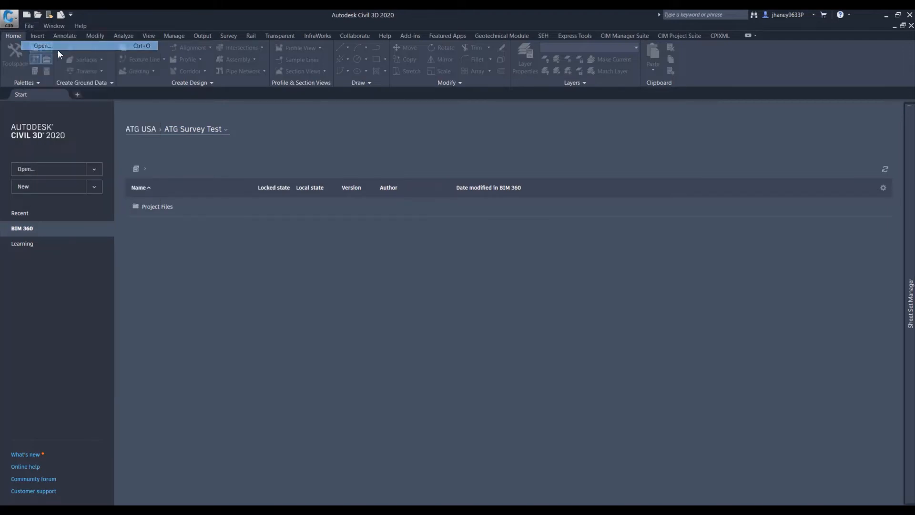
click(42, 47)
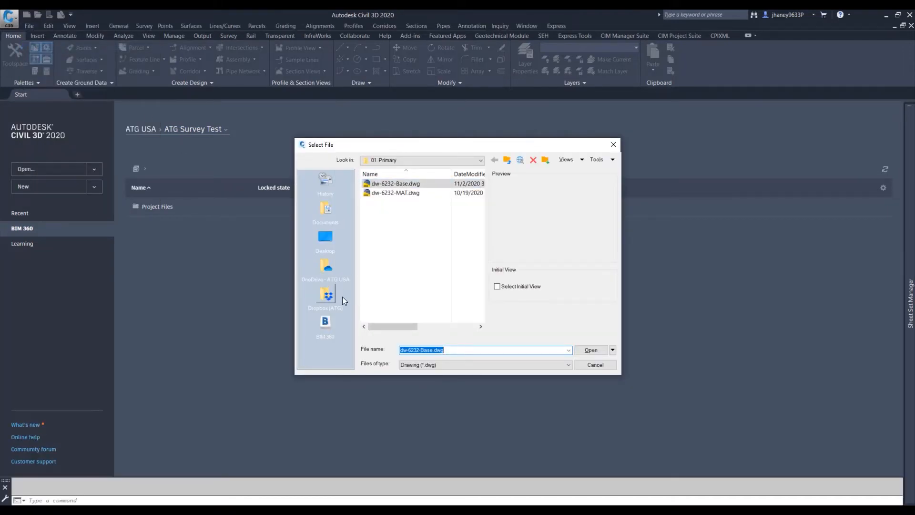
mouse_move(335, 320)
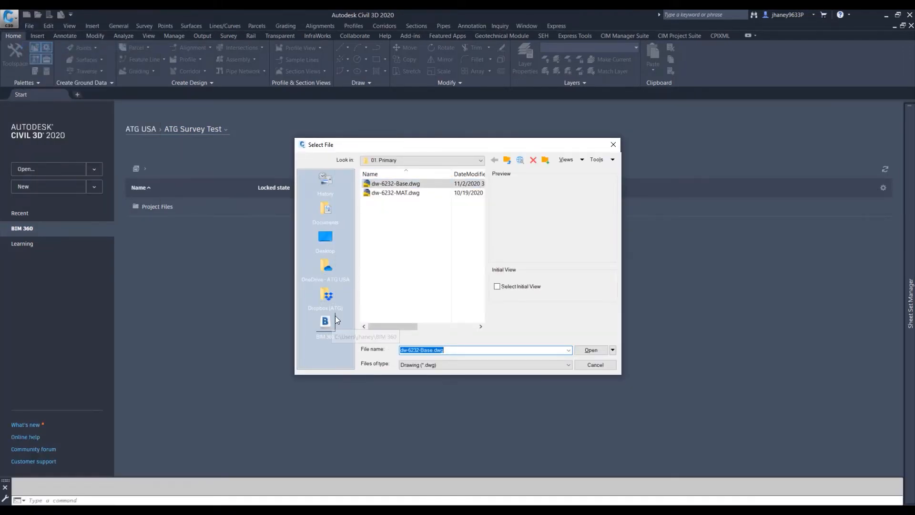
Step: Browse from This PC via BIM 360 > ATG USA into 01. Primary to open dw-6232-Base
click(480, 160)
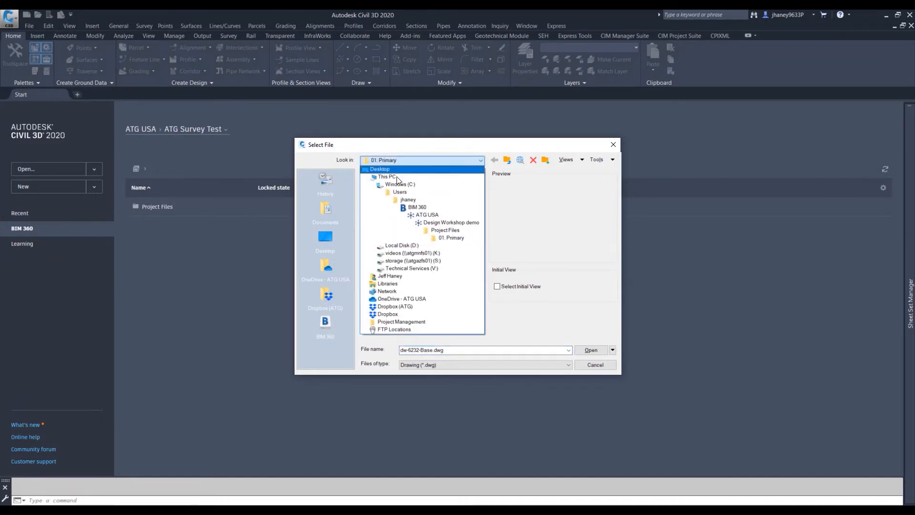
click(389, 184)
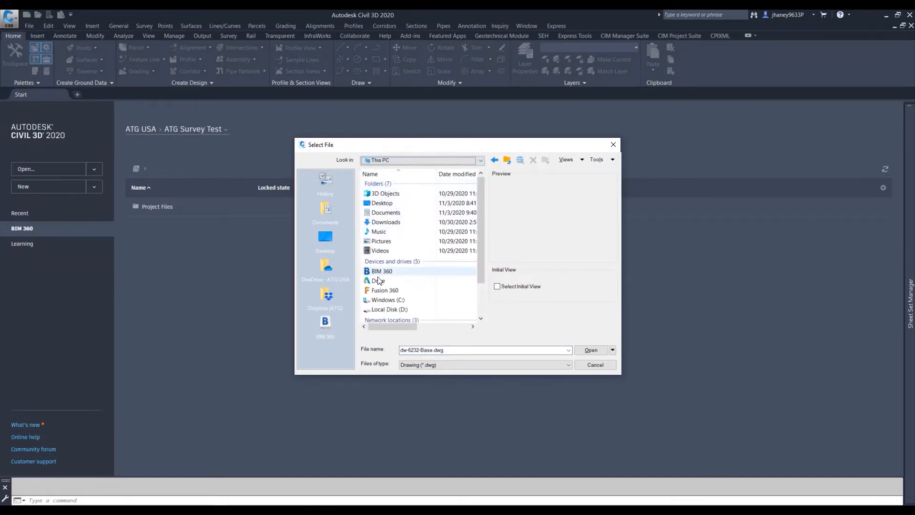
double_click(382, 271)
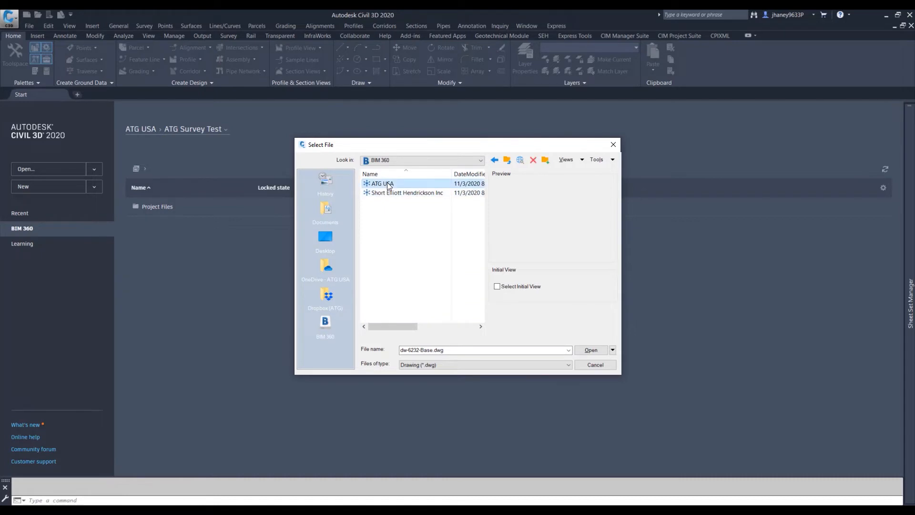
double_click(381, 183)
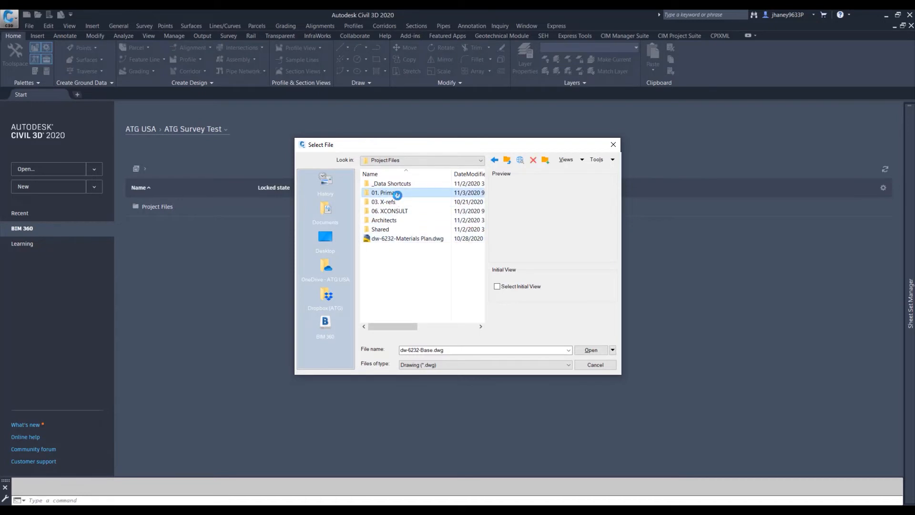
click(594, 364)
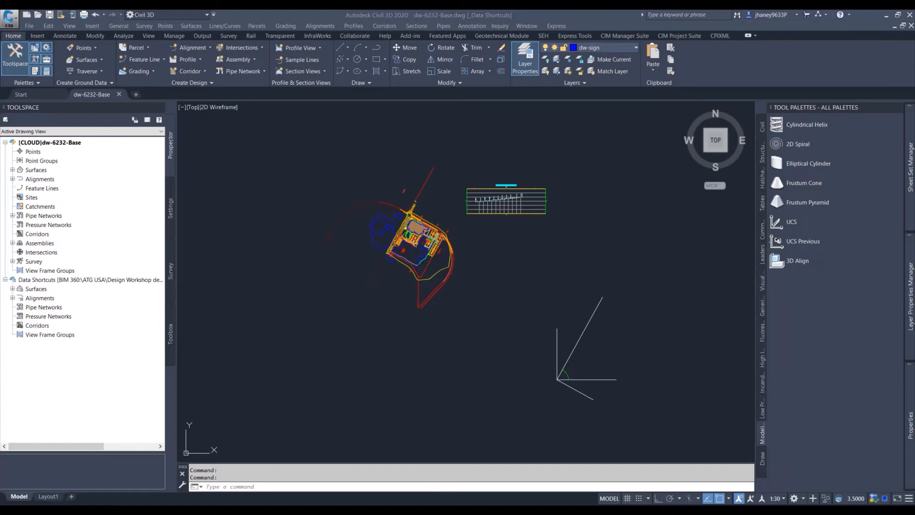
mouse_move(242, 380)
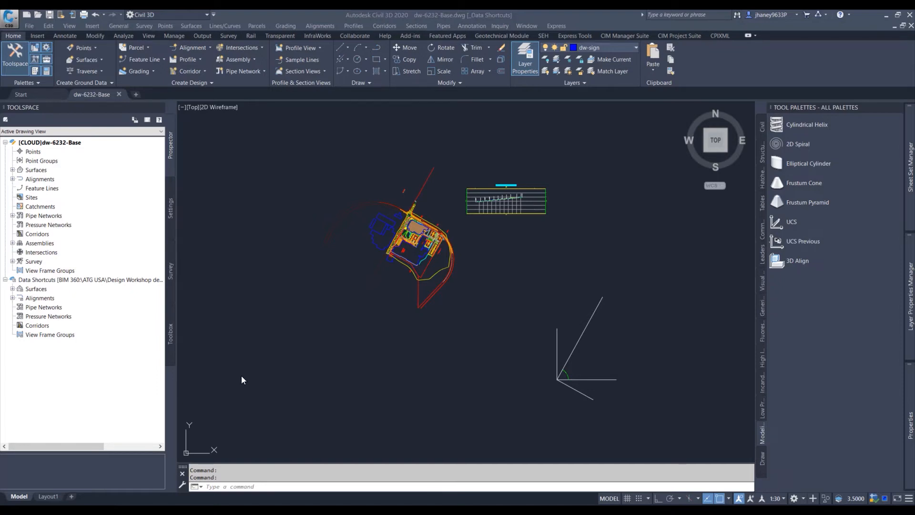
Step: Select the Data Shortcuts project node in Prospector and bring up its context menu
click(90, 280)
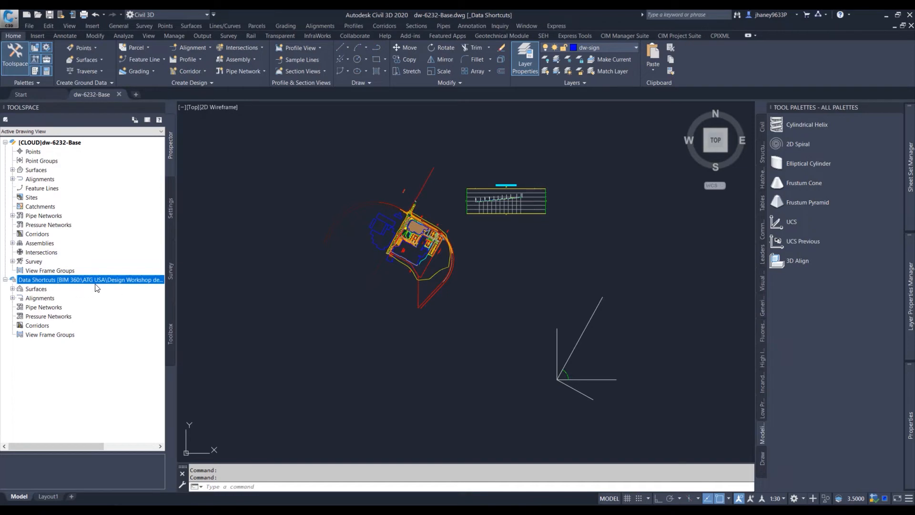
right_click(91, 280)
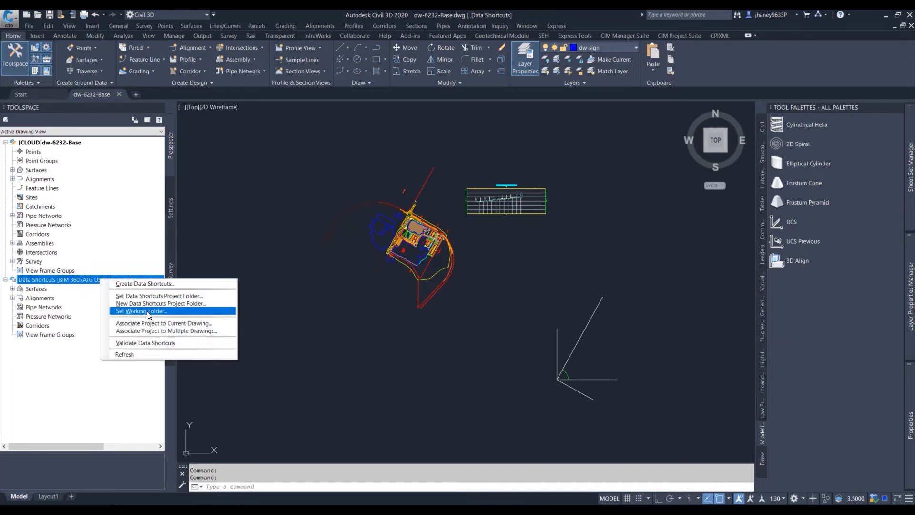
Step: Point the data shortcuts working folder at the Design Workshop demo Project Files folder
click(141, 311)
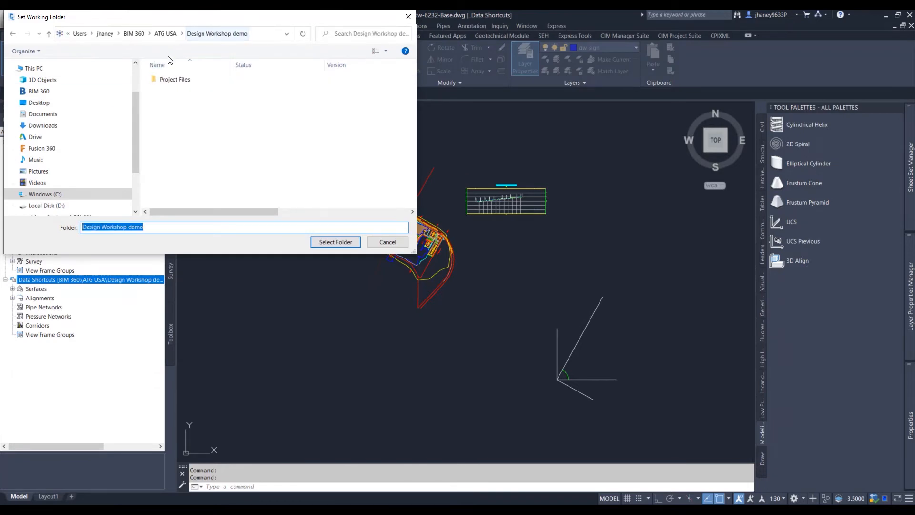
double_click(175, 78)
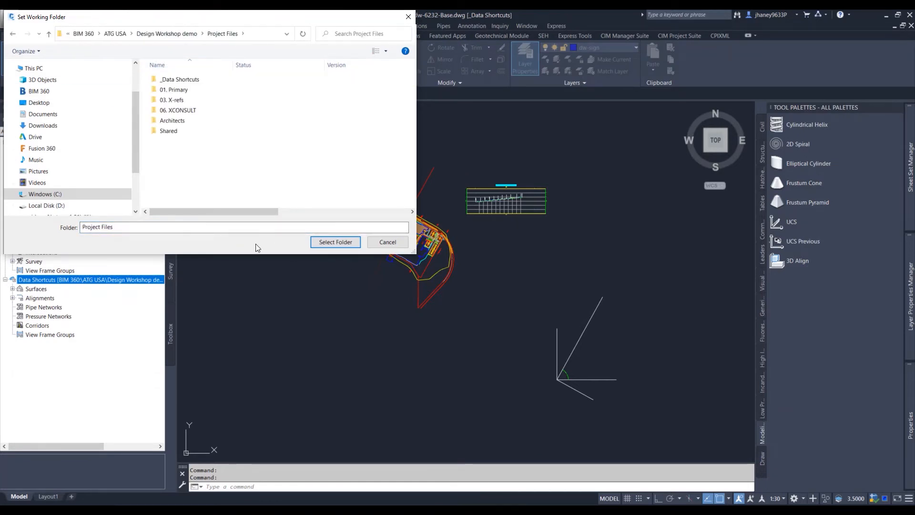
scroll(down, 3)
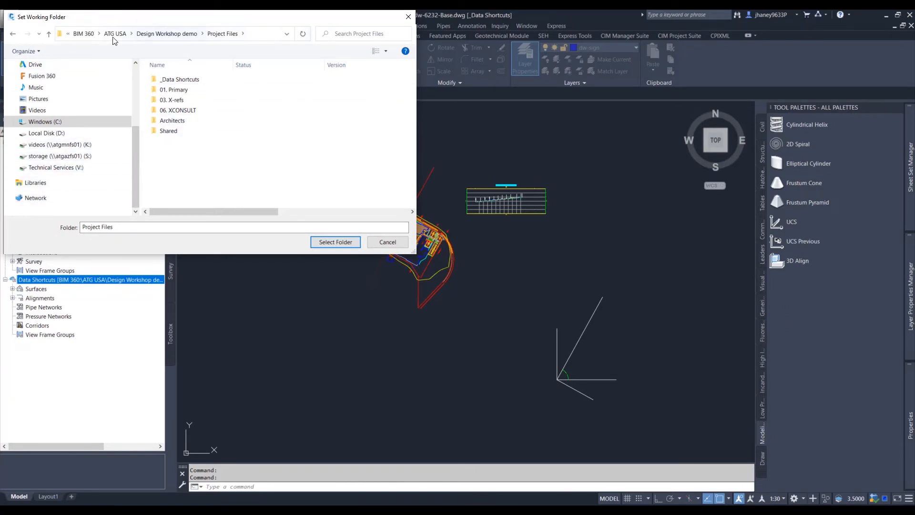
mouse_move(115, 35)
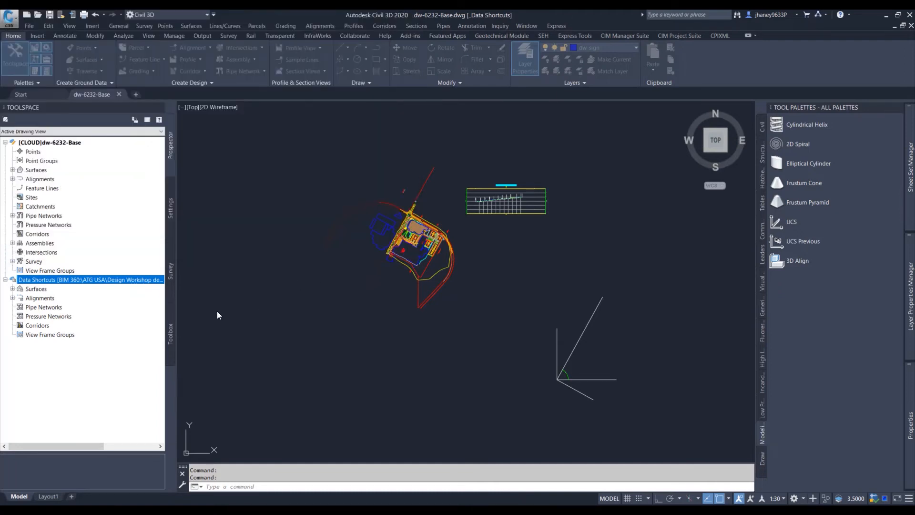
Step: Expand the Surfaces and Alignments data shortcuts to reveal Existing Surface
click(13, 288)
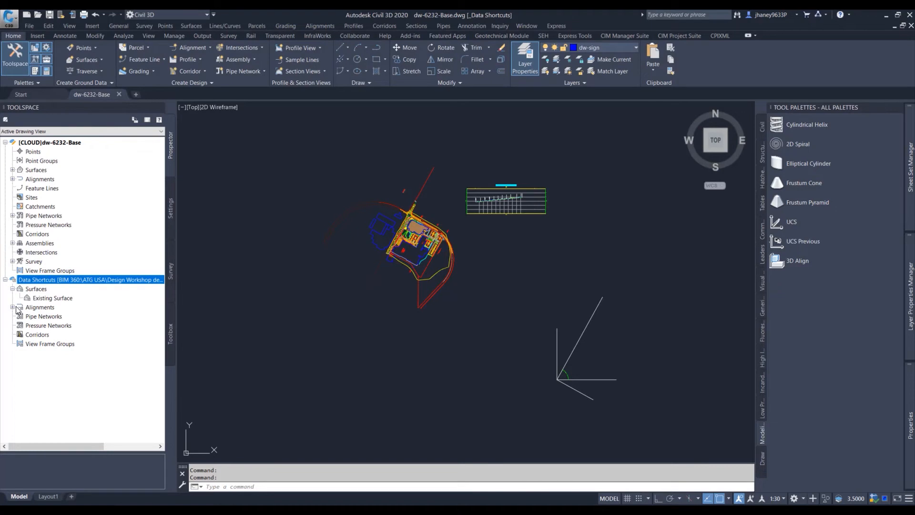
click(13, 307)
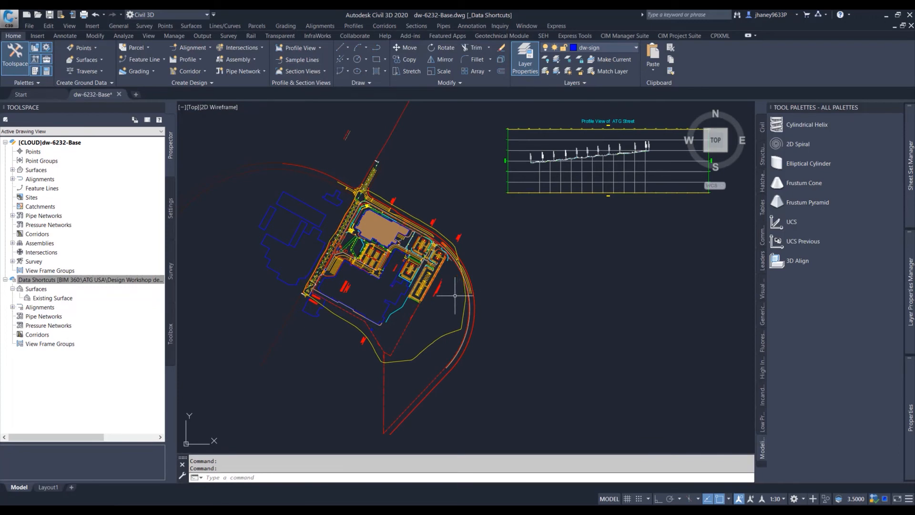
mouse_move(353, 105)
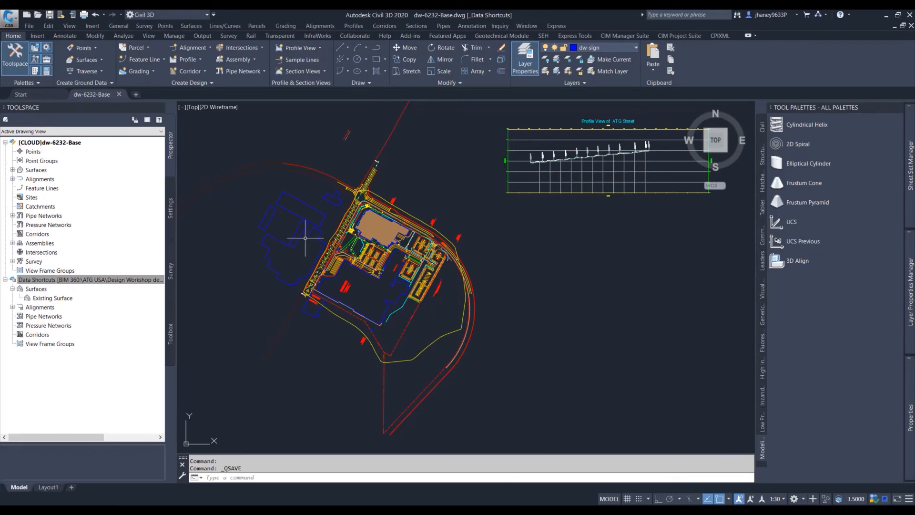
mouse_move(746, 150)
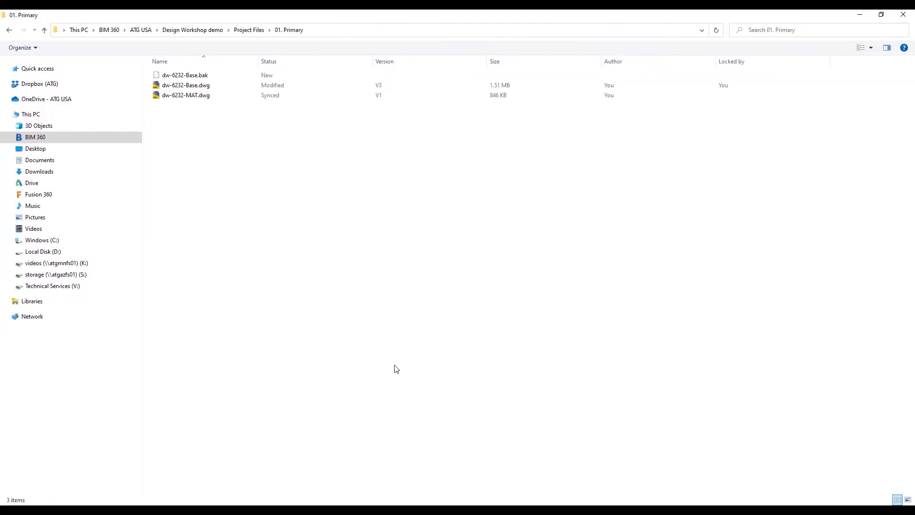
Step: Inspect dw-6232-Base.dwg (Modified, V3, locked) and its new .bak file in 01. Primary
click(185, 95)
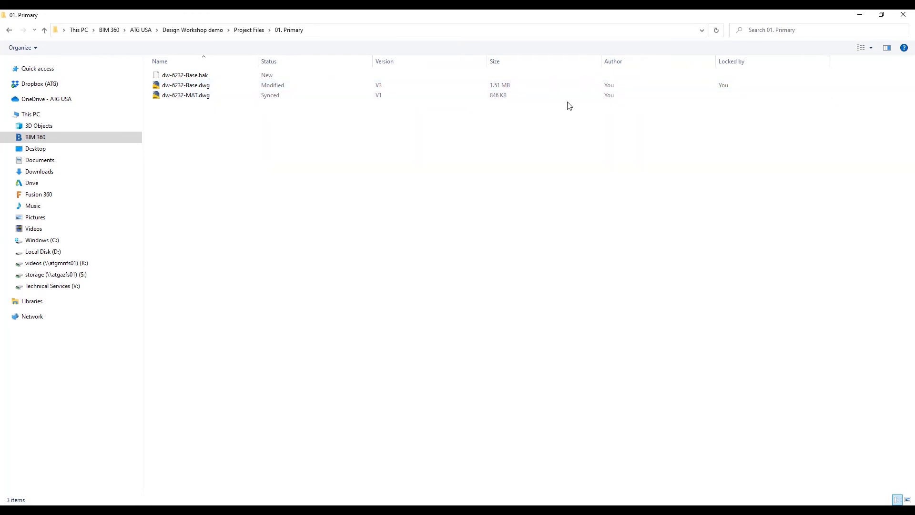
click(185, 85)
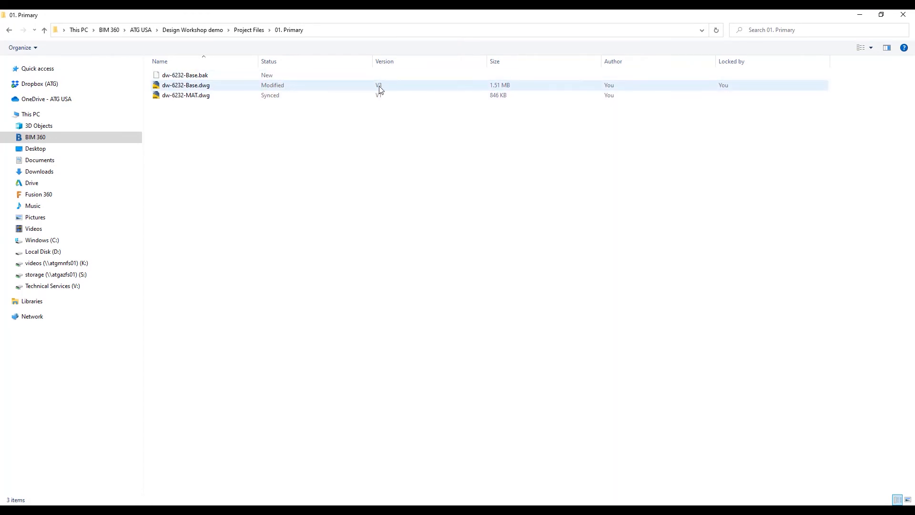
click(184, 75)
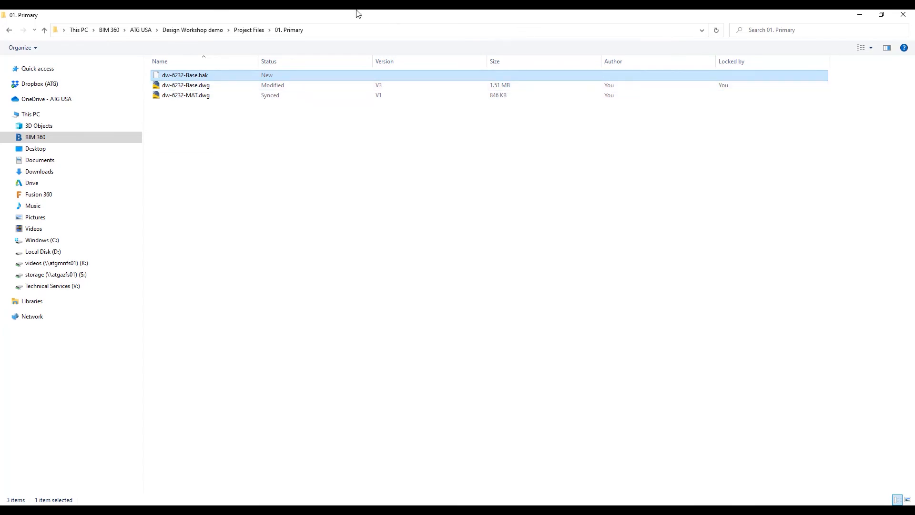
mouse_move(351, 22)
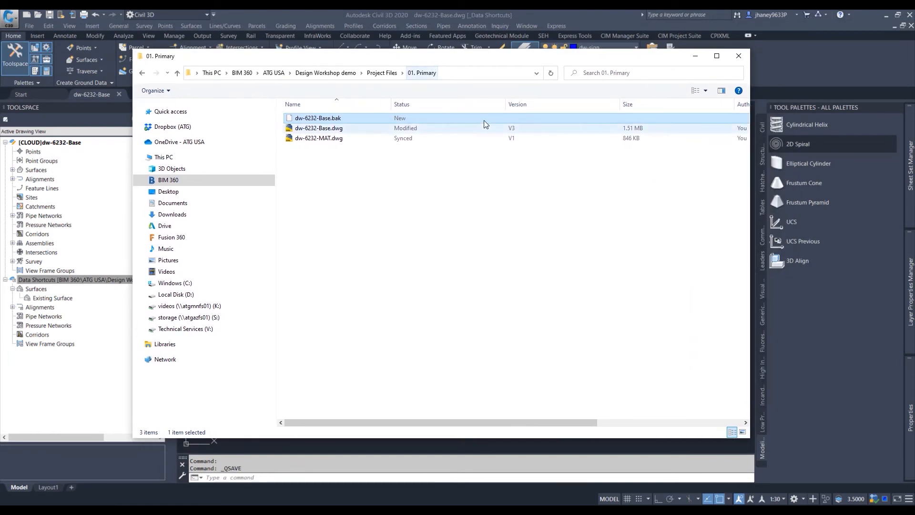
Step: Close dw-6232-Base in Civil 3D and confirm the file is now V4 and unlocked
click(739, 55)
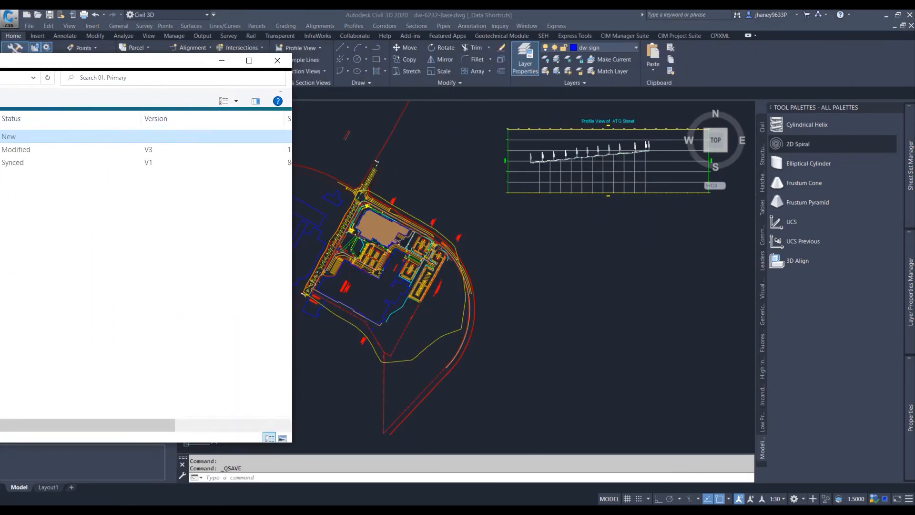
click(277, 60)
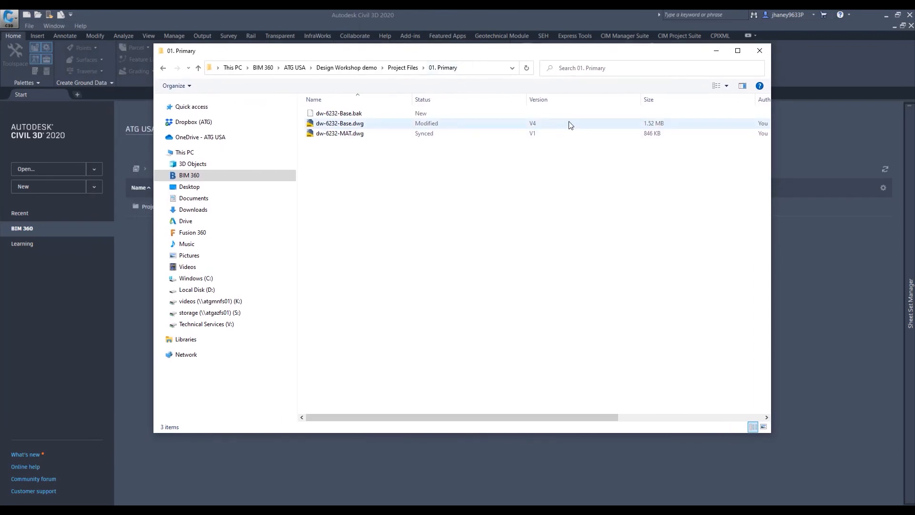
click(738, 50)
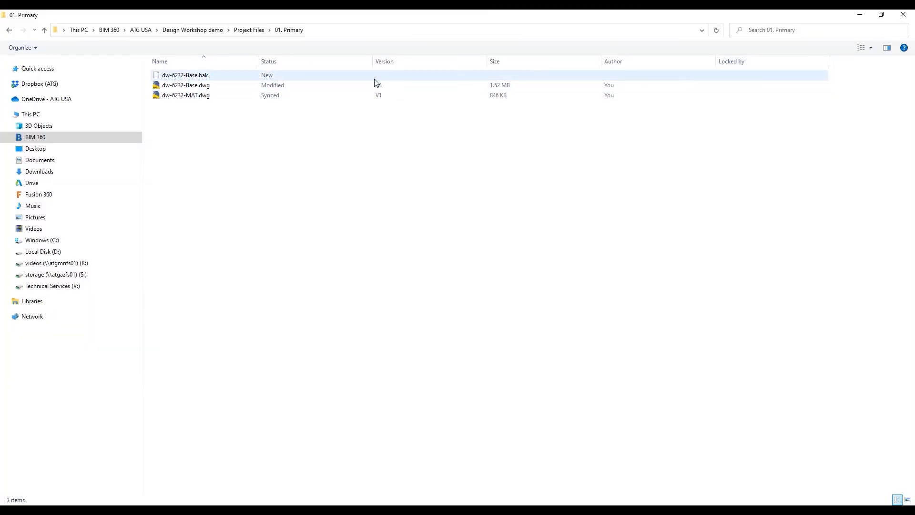